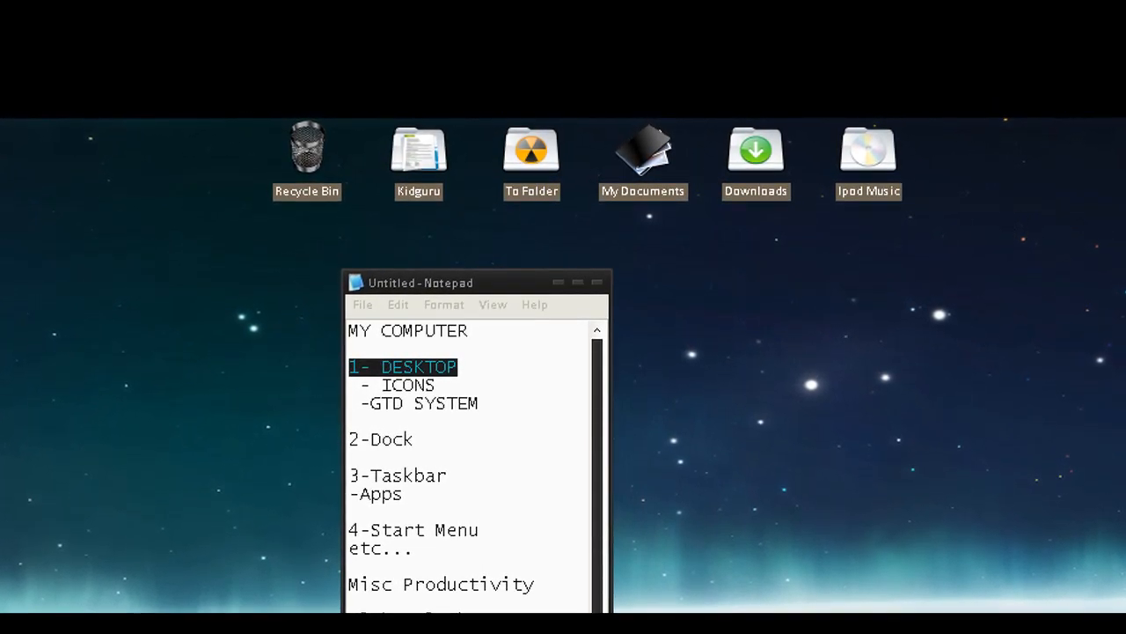
Open the Kidguru desktop folder in an Explorer window over the Notepad outline.
{"action": "left_click_drag", "start_coordinate": [191, 152], "coordinate": [243, 275]}
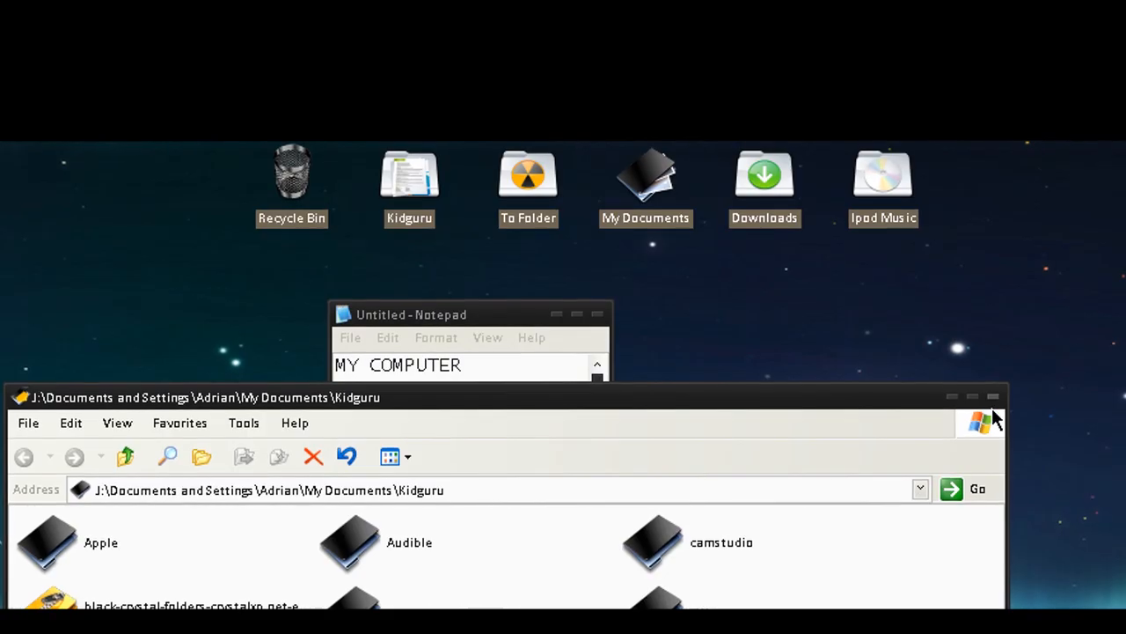
Browse into the To Folder contents — videos, text files, images and shortcuts.
{"action": "left_click", "coordinate": [412, 313]}
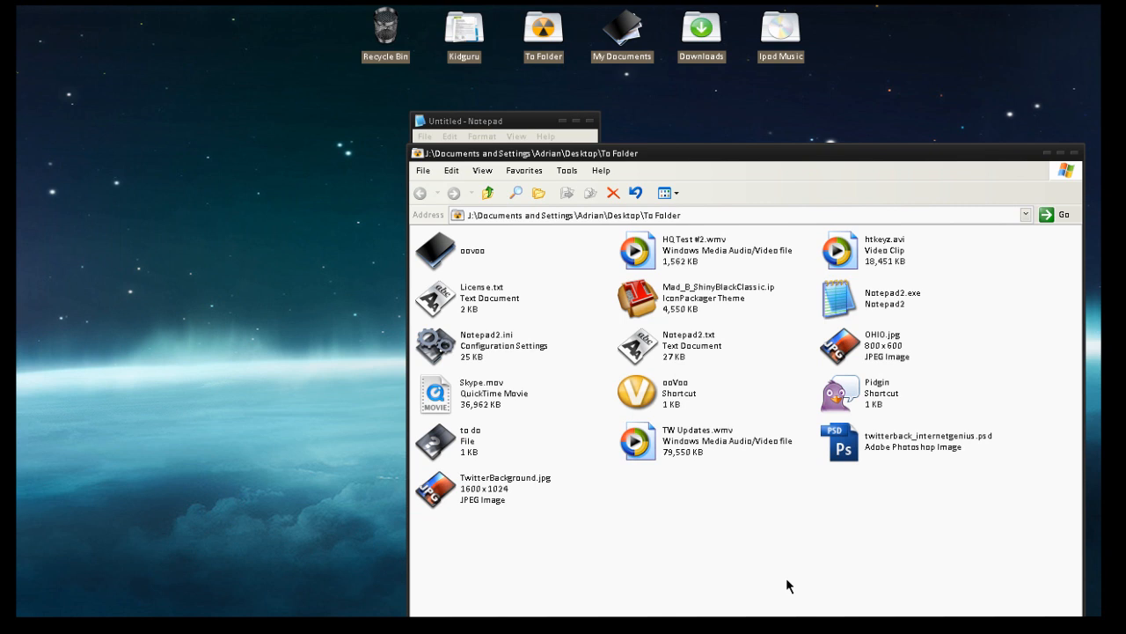
{"action": "mouse_move", "coordinate": [632, 422]}
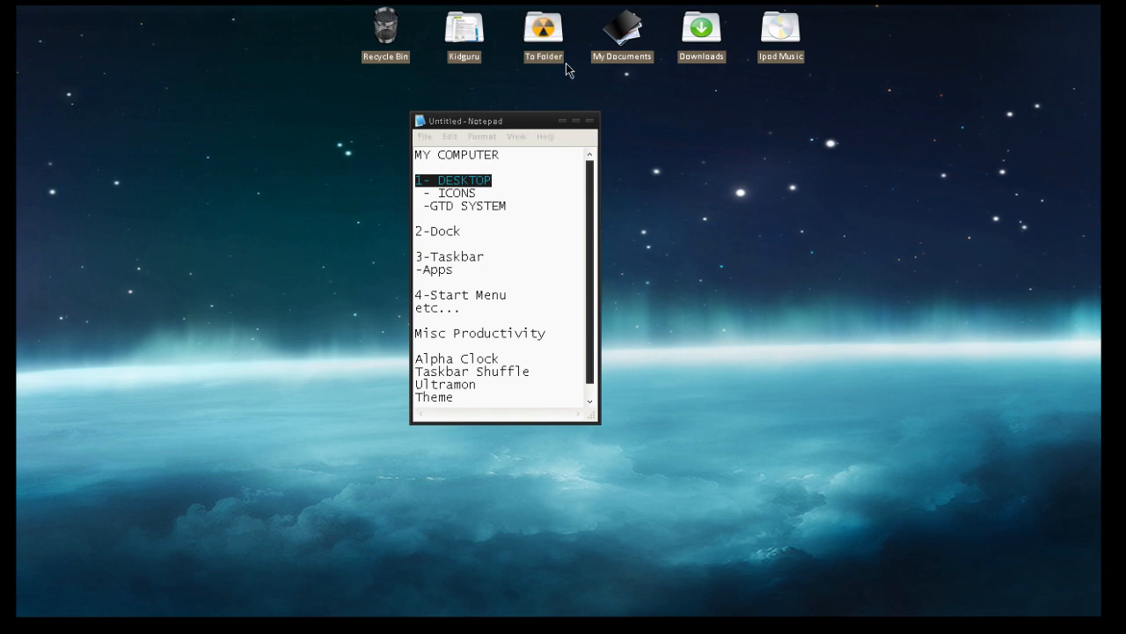
{"action": "mouse_move", "coordinate": [619, 146]}
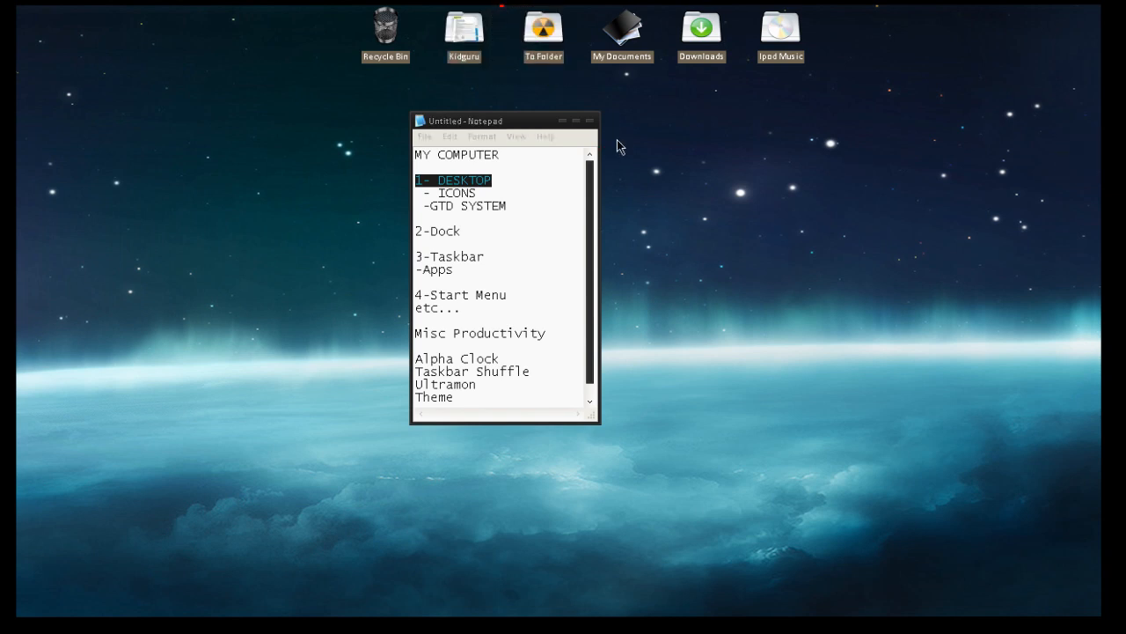
{"action": "mouse_move", "coordinate": [591, 79]}
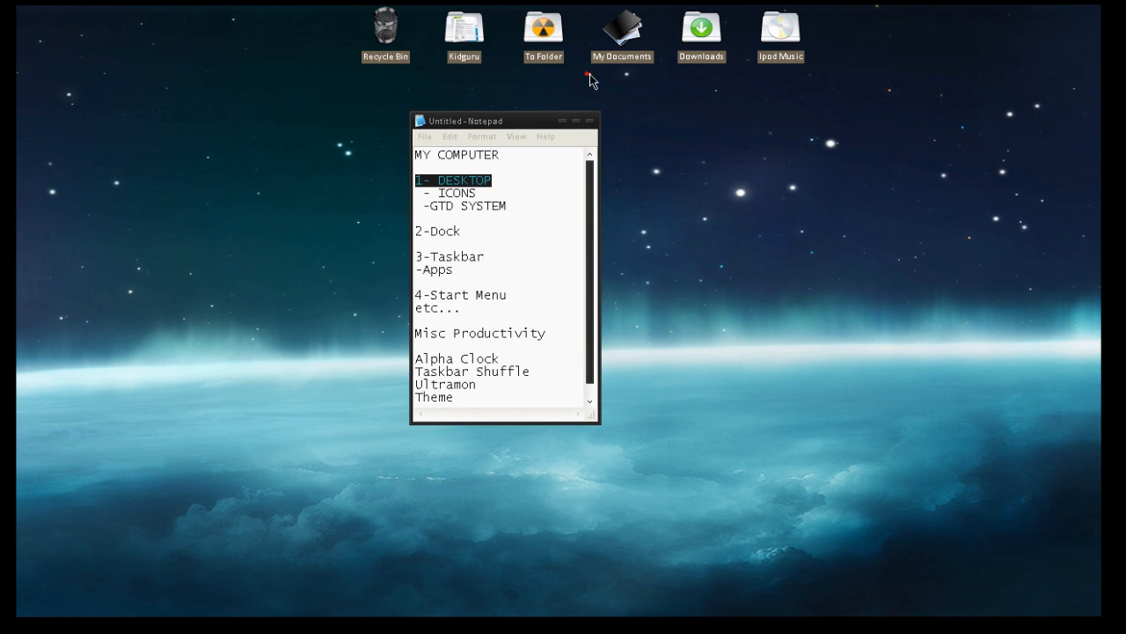
{"action": "mouse_move", "coordinate": [623, 26]}
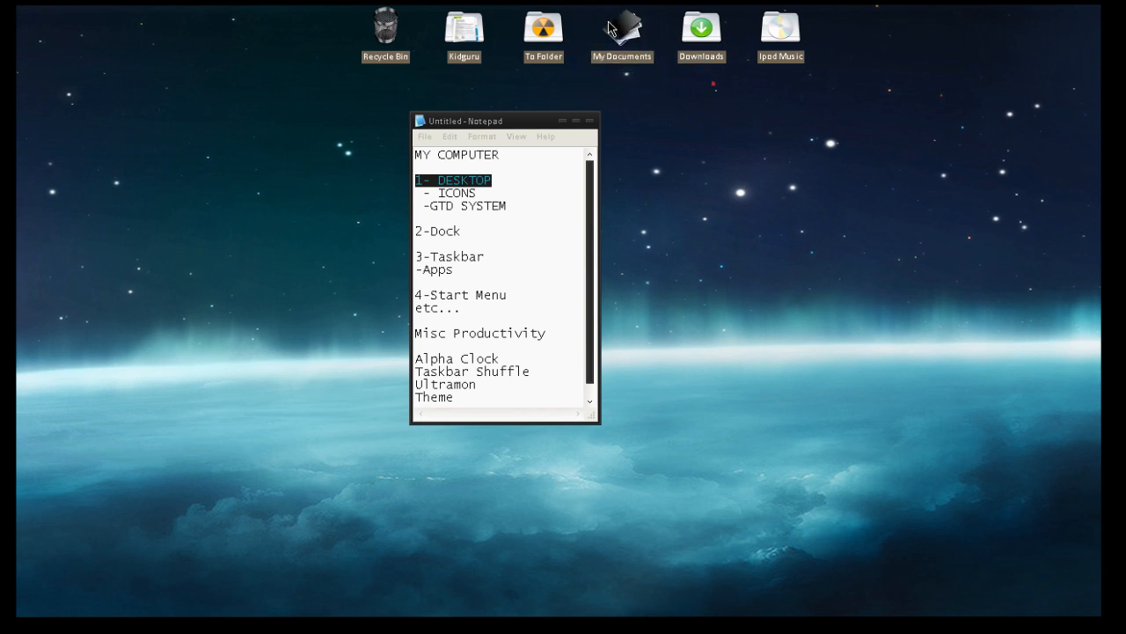
{"action": "double_click", "coordinate": [623, 27]}
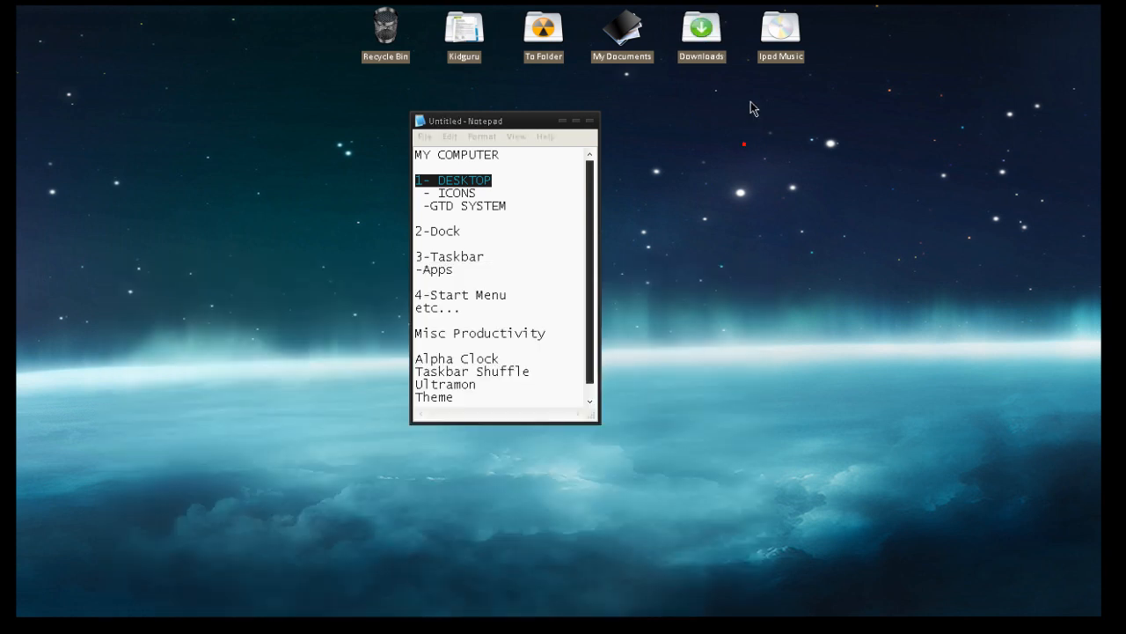
{"action": "double_click", "coordinate": [780, 27]}
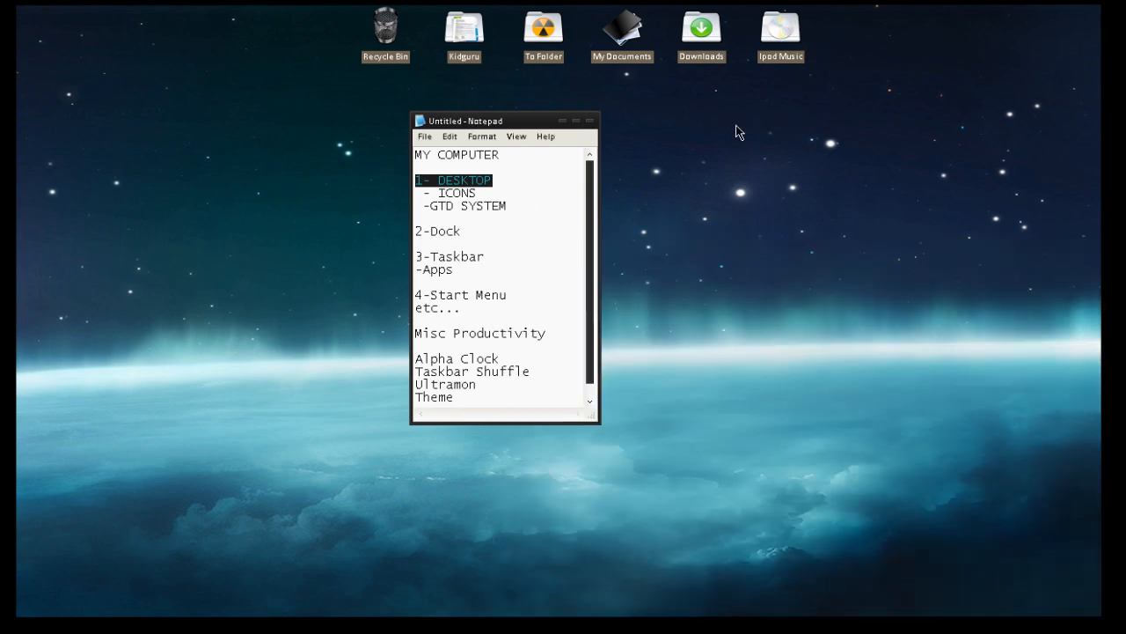
{"action": "mouse_move", "coordinate": [503, 239]}
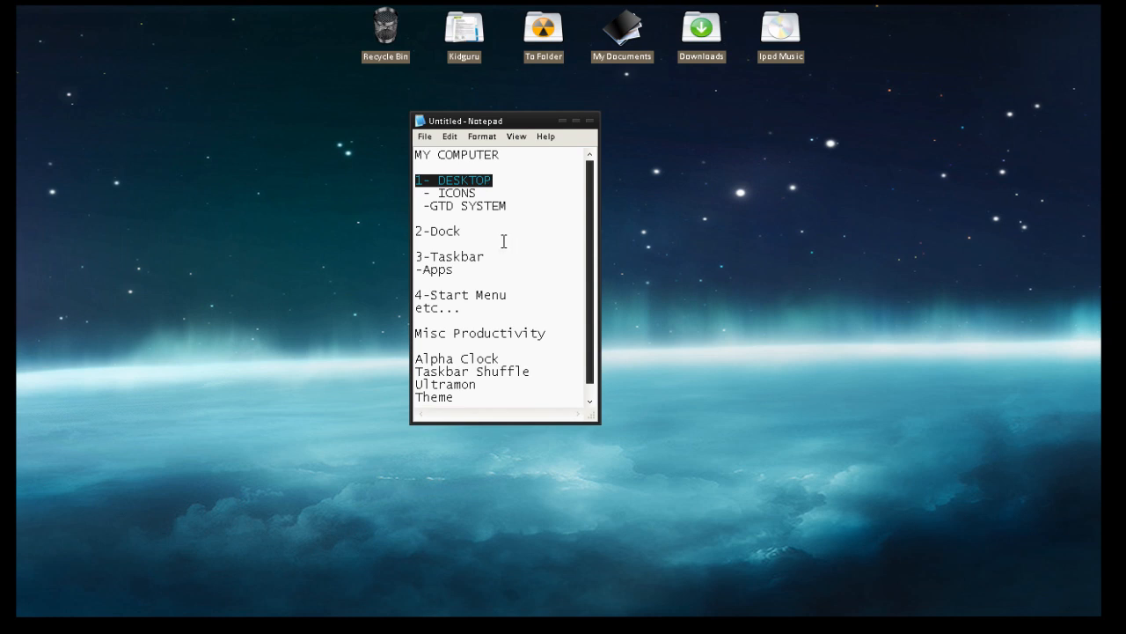
{"action": "double_click", "coordinate": [436, 230]}
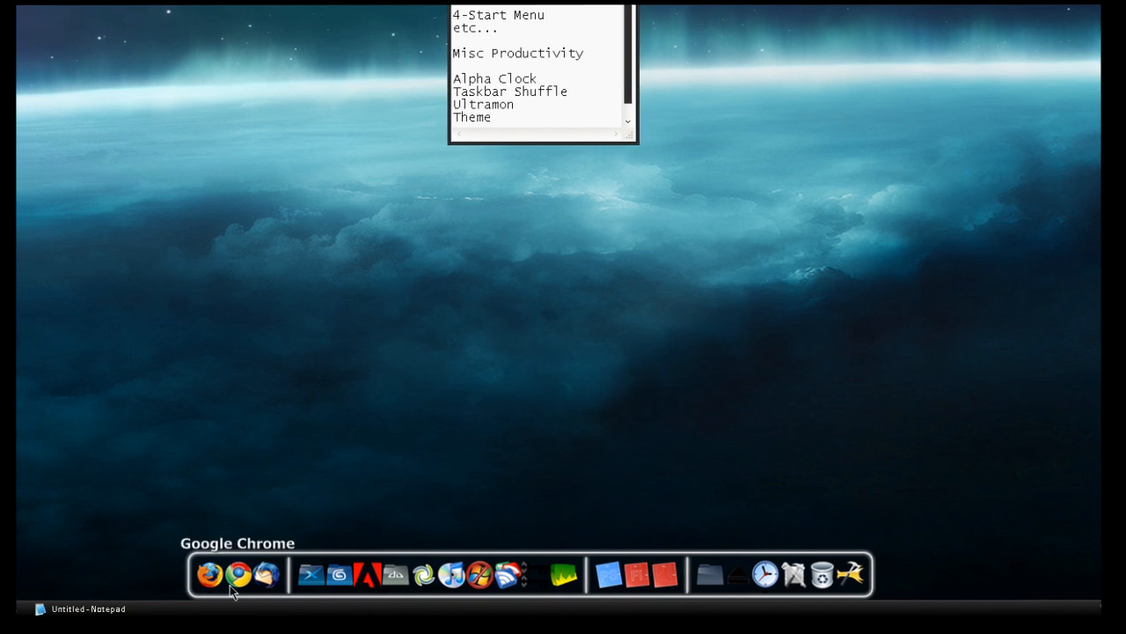
{"action": "mouse_move", "coordinate": [313, 574]}
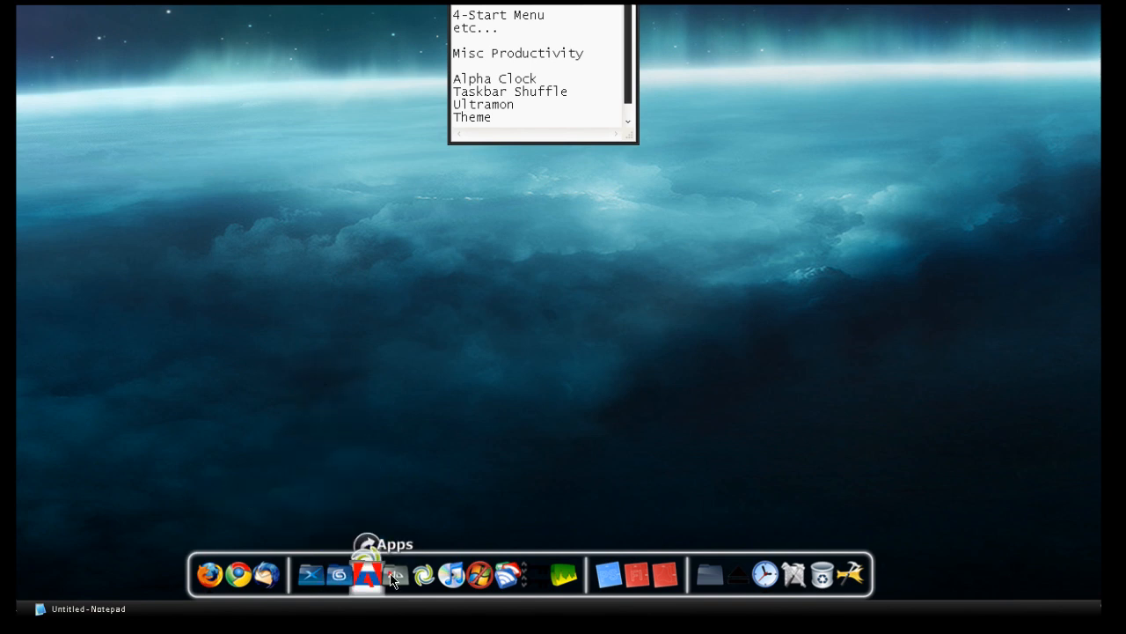
Show RocketDock's Apps shortcut group and reposition the dock toward the bottom-left.
{"action": "left_click", "coordinate": [366, 574]}
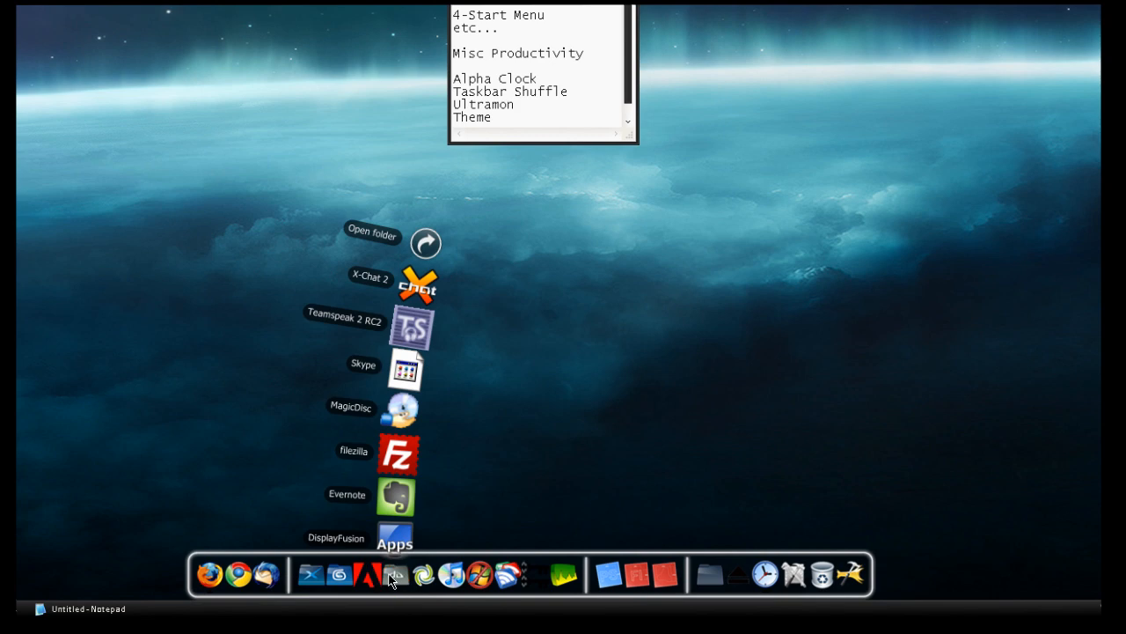
{"action": "mouse_move", "coordinate": [563, 572]}
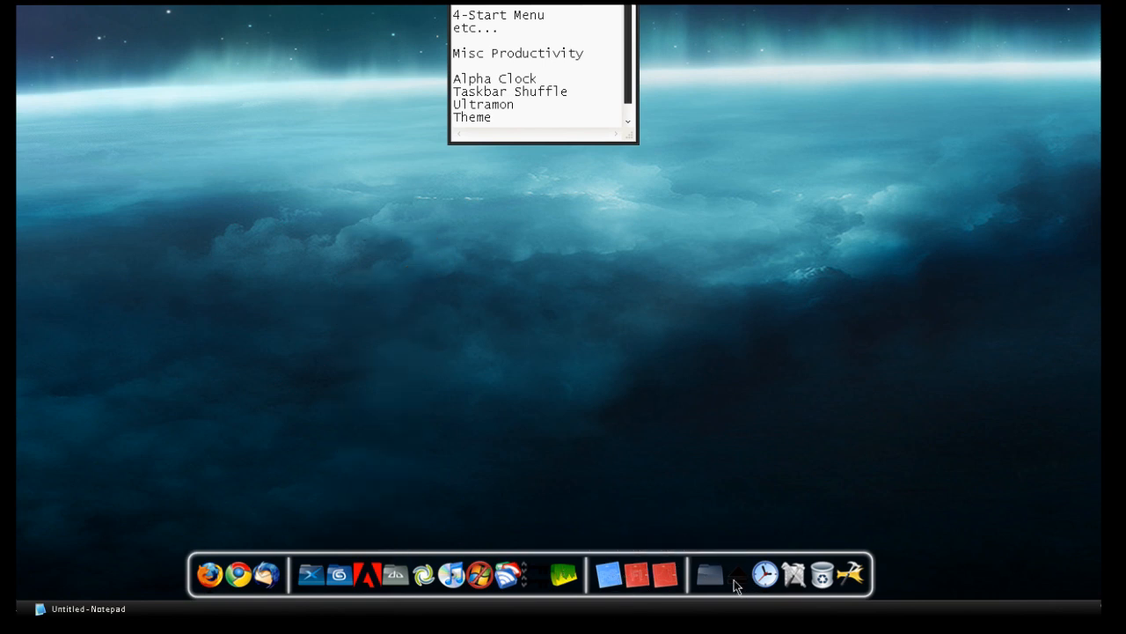
{"action": "left_click", "coordinate": [711, 573]}
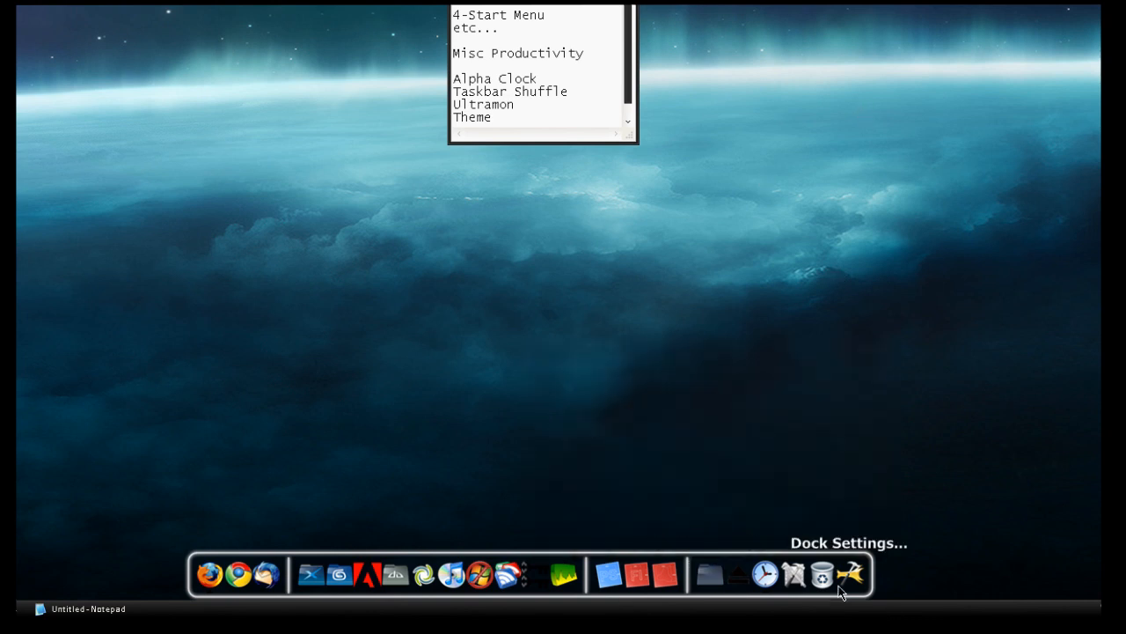
{"action": "mouse_move", "coordinate": [843, 581]}
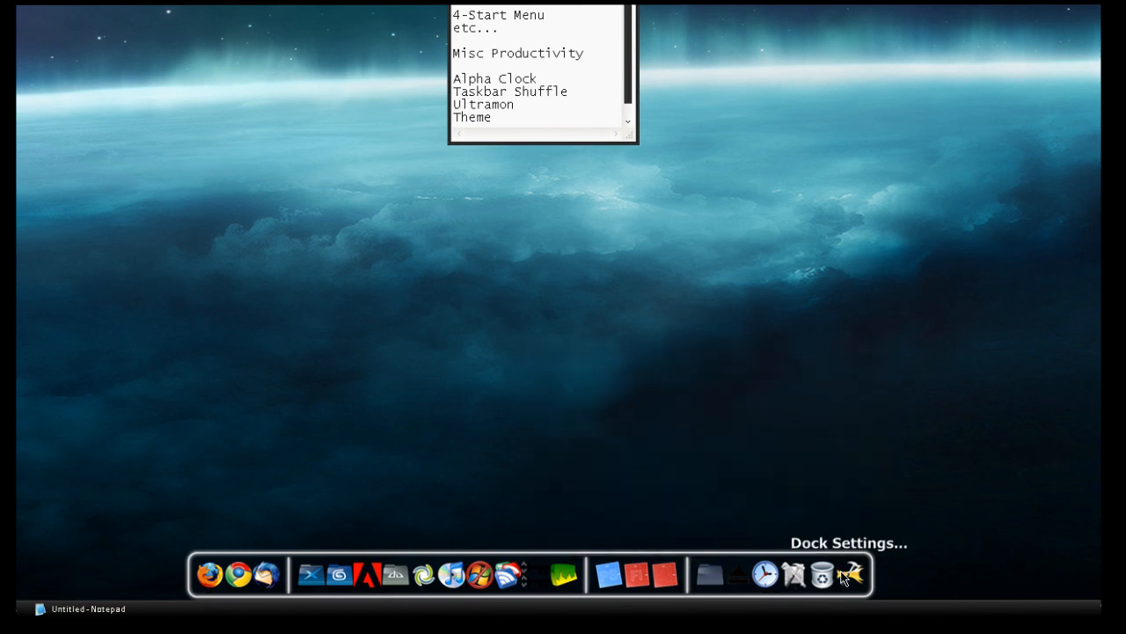
{"action": "mouse_move", "coordinate": [479, 144]}
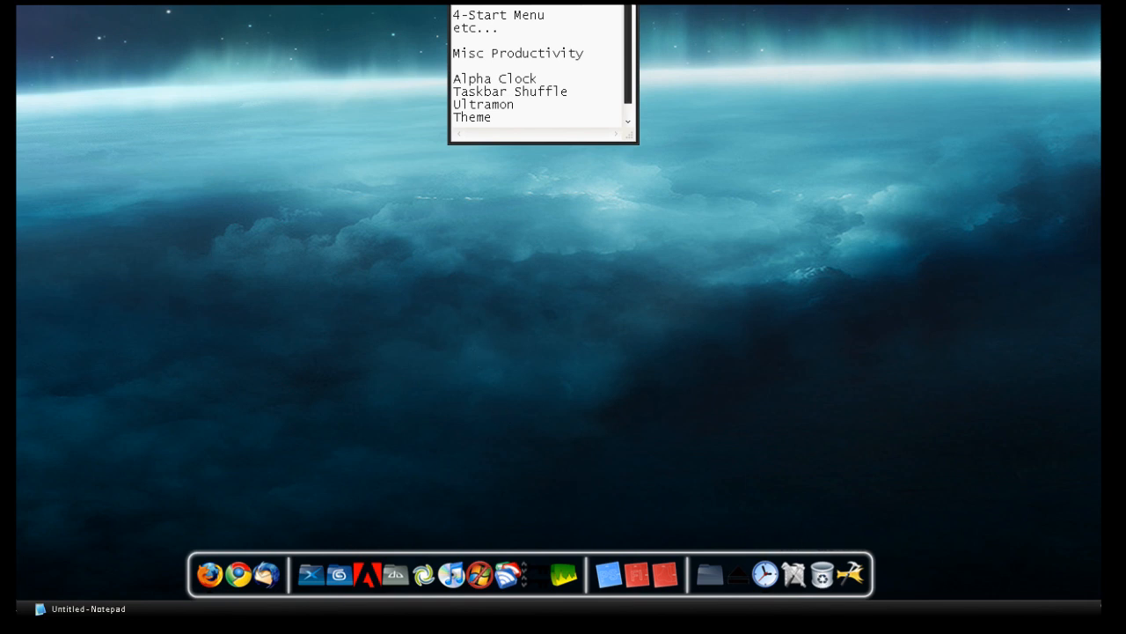
{"action": "mouse_move", "coordinate": [201, 295]}
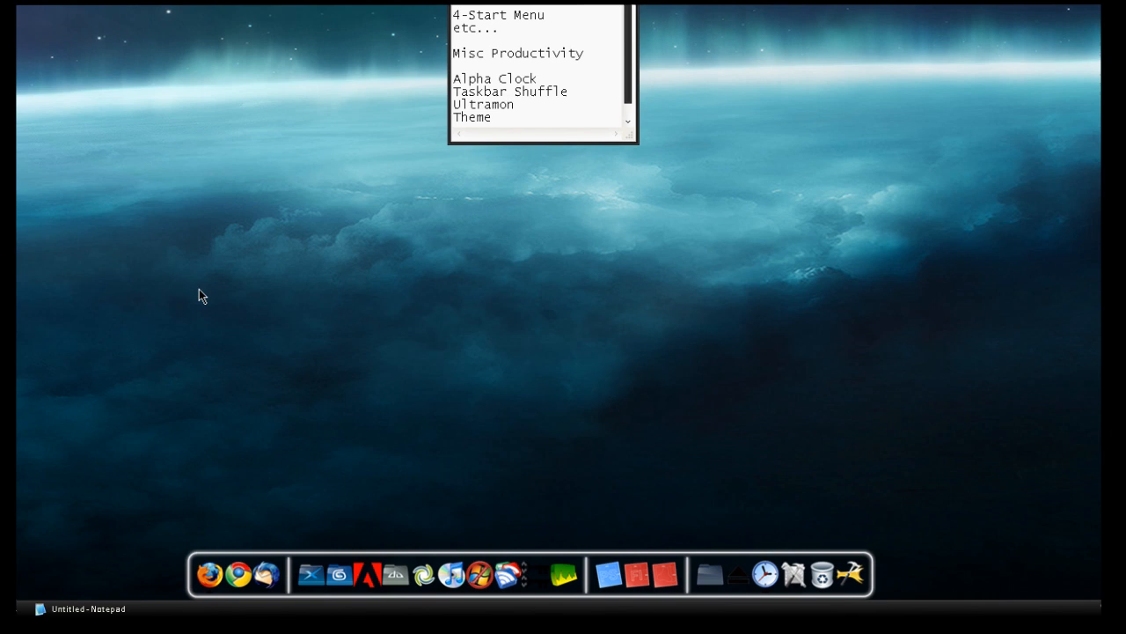
{"action": "mouse_move", "coordinate": [104, 528]}
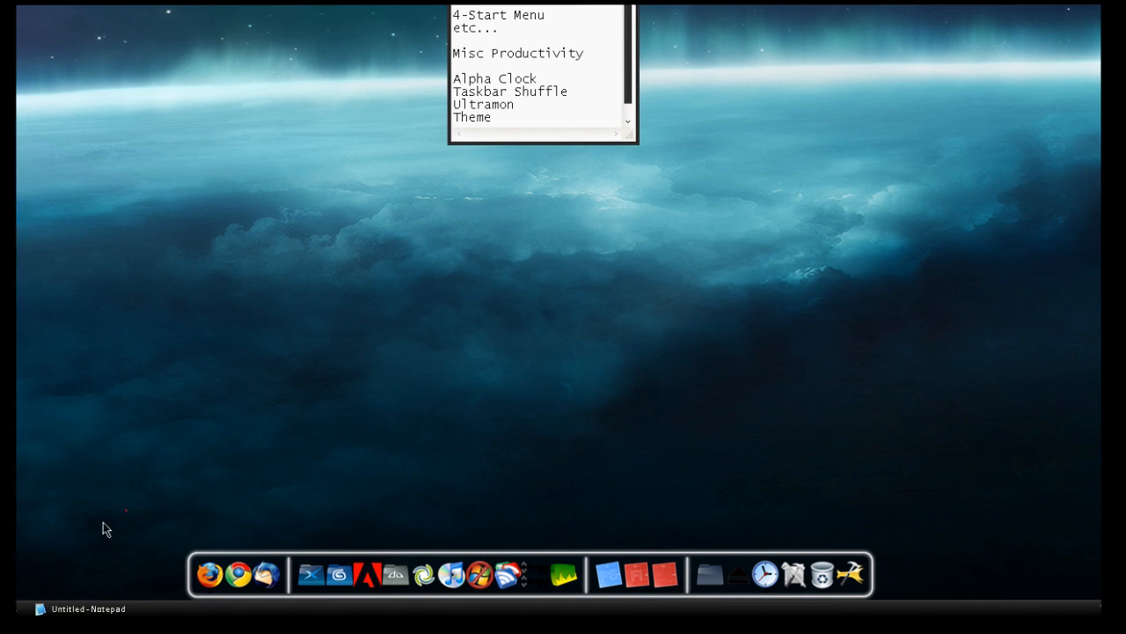
{"action": "mouse_move", "coordinate": [408, 125]}
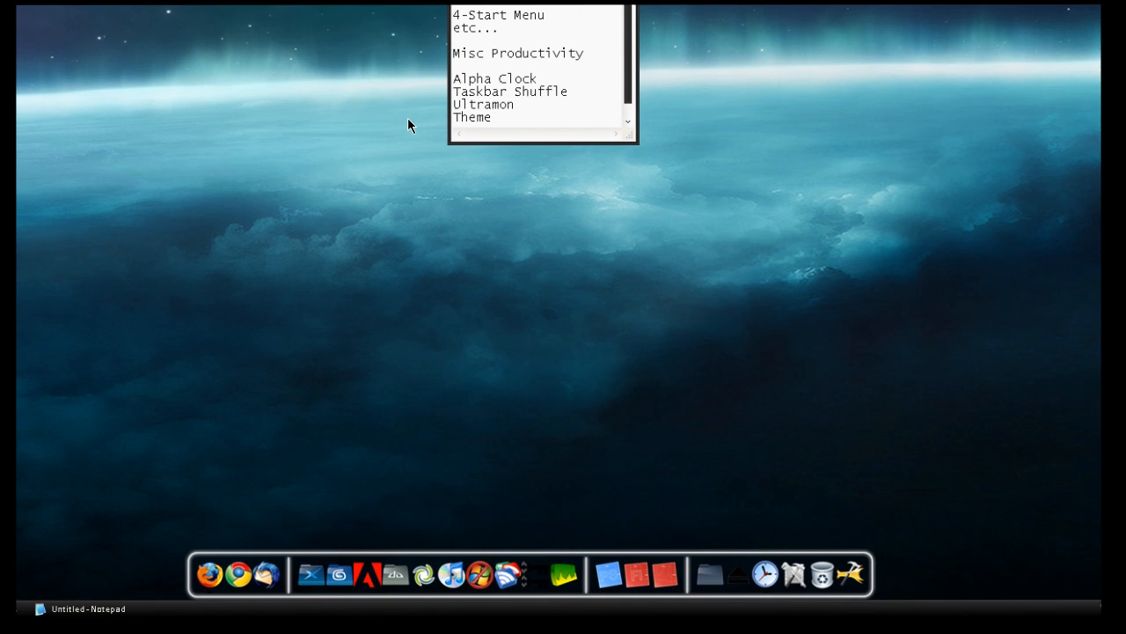
{"action": "mouse_move", "coordinate": [394, 250]}
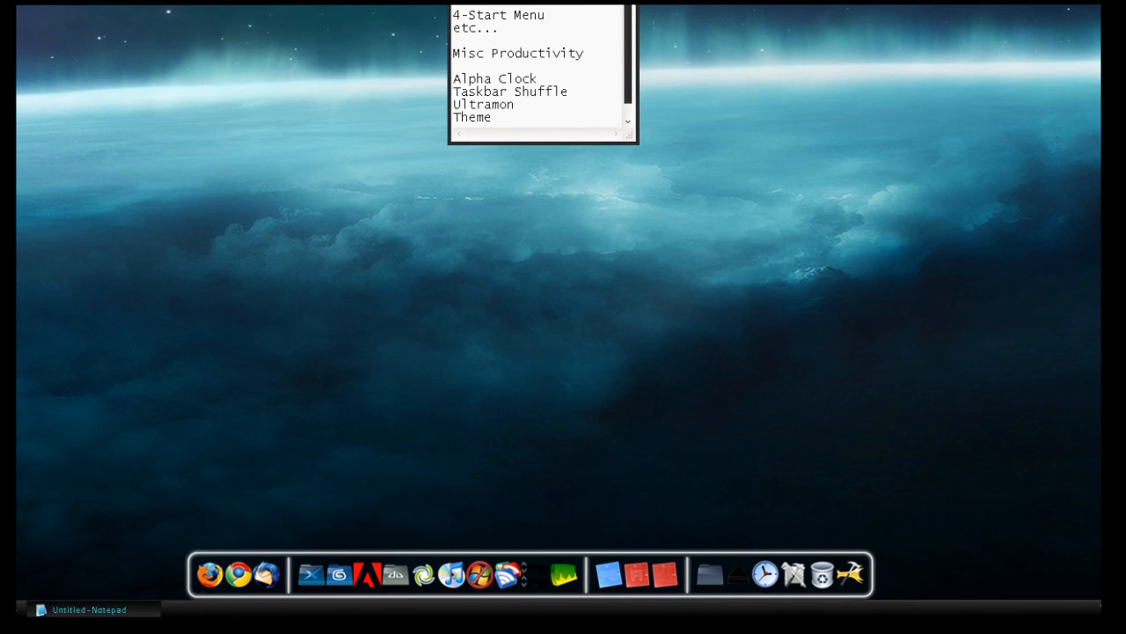
{"action": "mouse_move", "coordinate": [48, 109]}
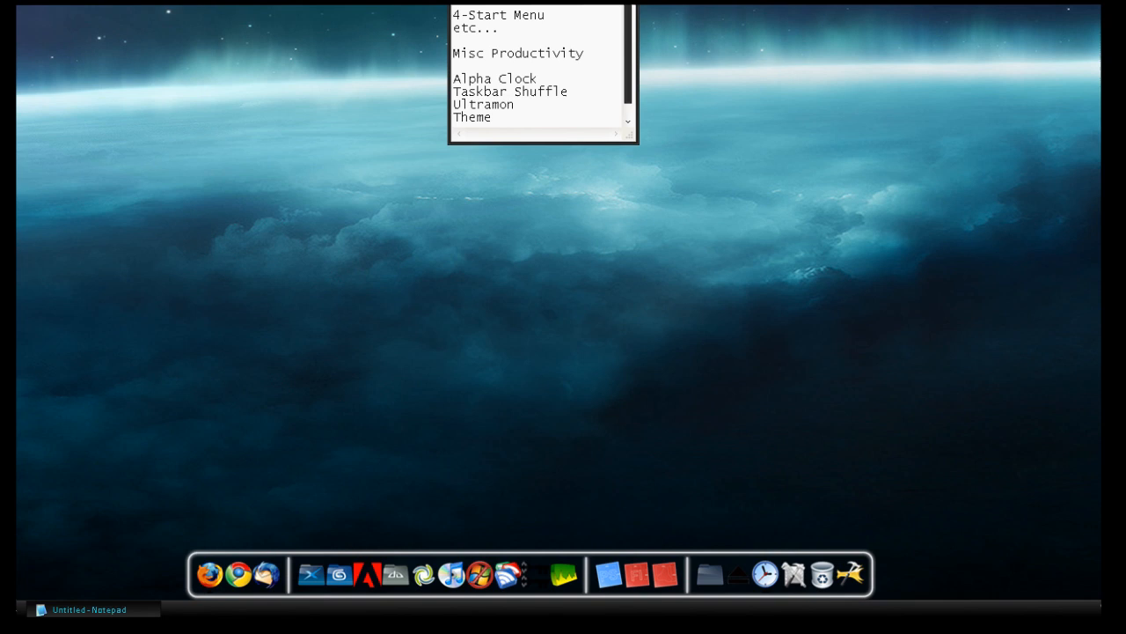
{"action": "left_click", "coordinate": [21, 609]}
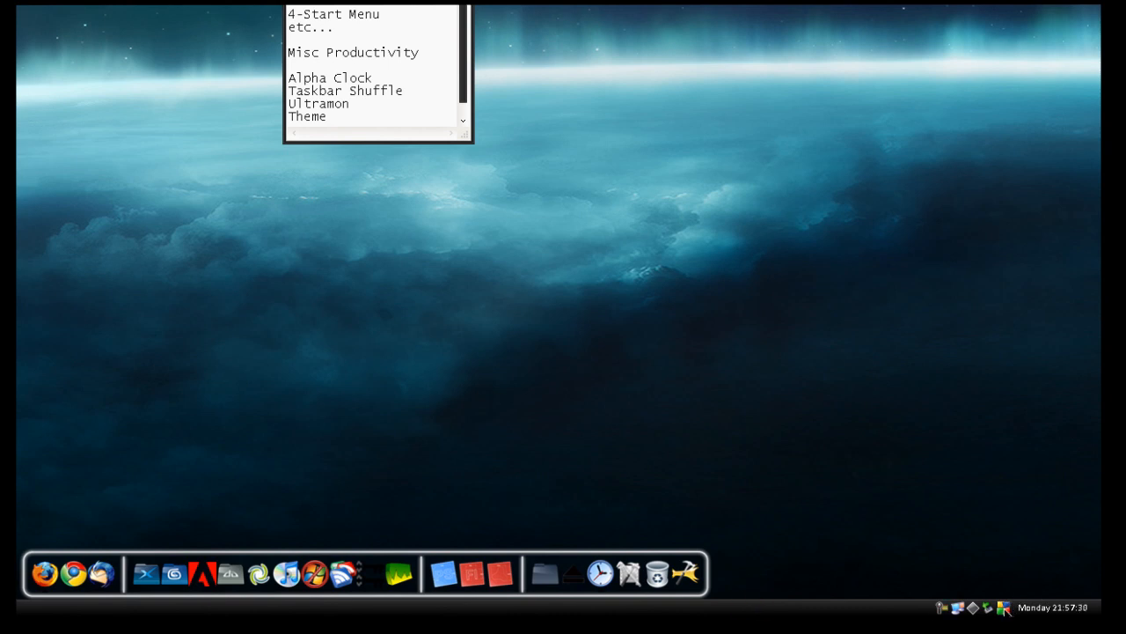
{"action": "mouse_move", "coordinate": [968, 609]}
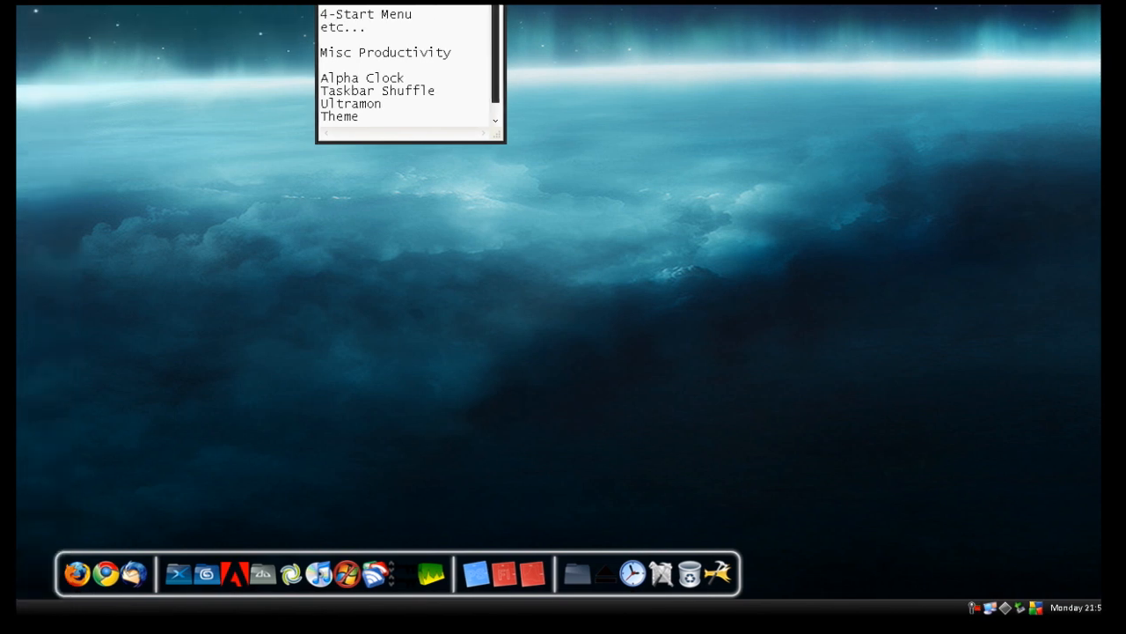
{"action": "mouse_move", "coordinate": [130, 155]}
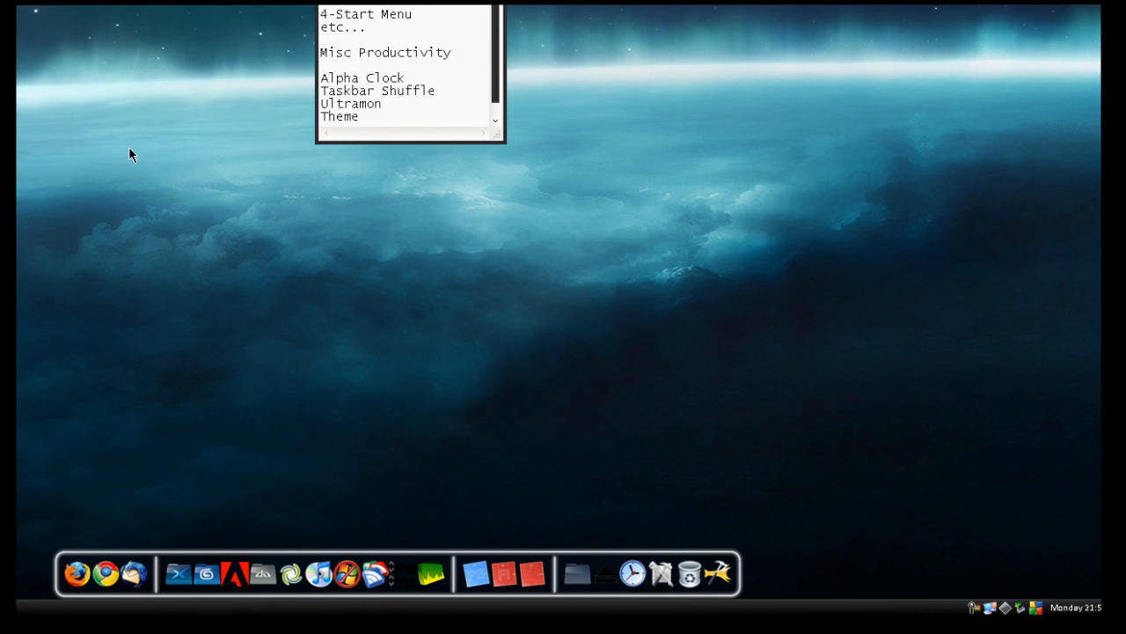
{"action": "mouse_move", "coordinate": [1031, 602]}
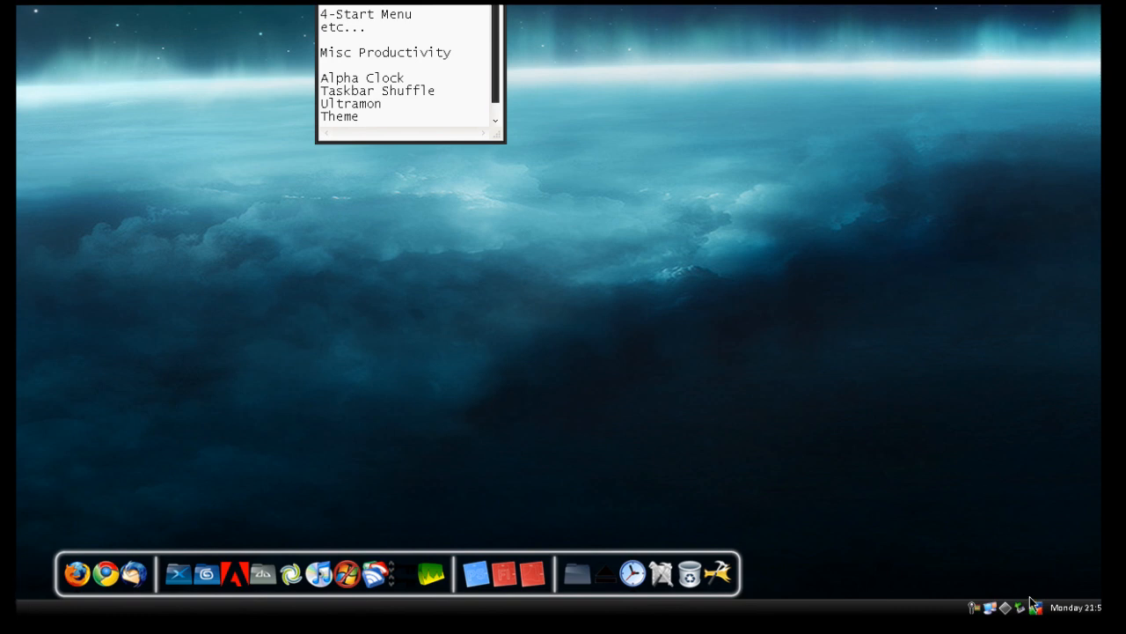
{"action": "mouse_move", "coordinate": [333, 222]}
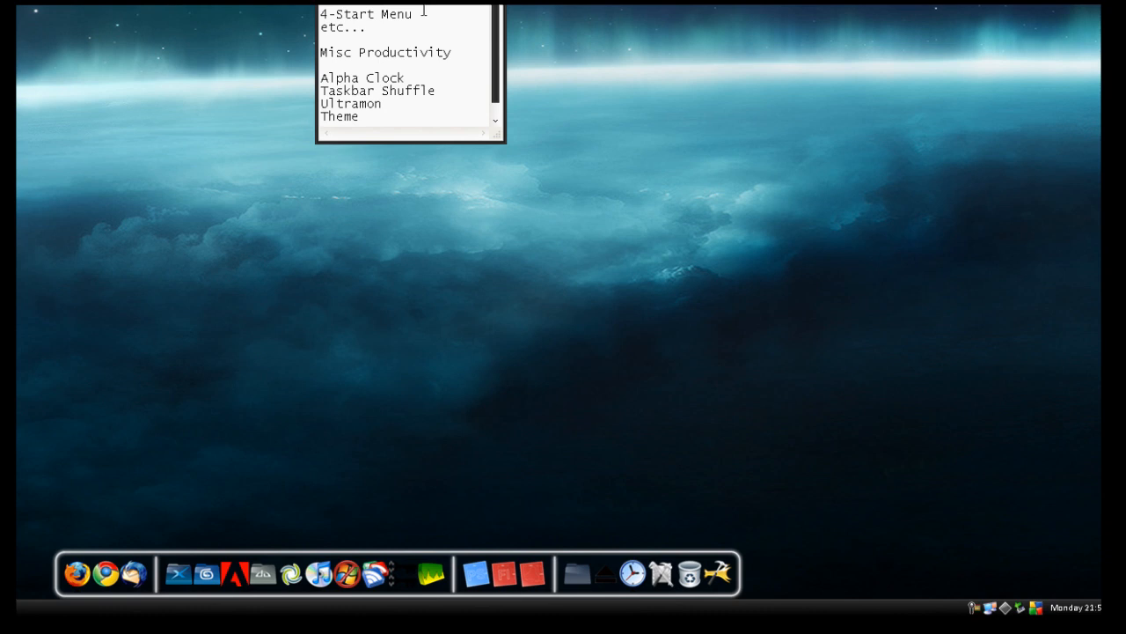
Mark the 4-Start Menu topic in the notes and expand All Programs in the Start menu.
{"action": "left_click", "coordinate": [366, 14]}
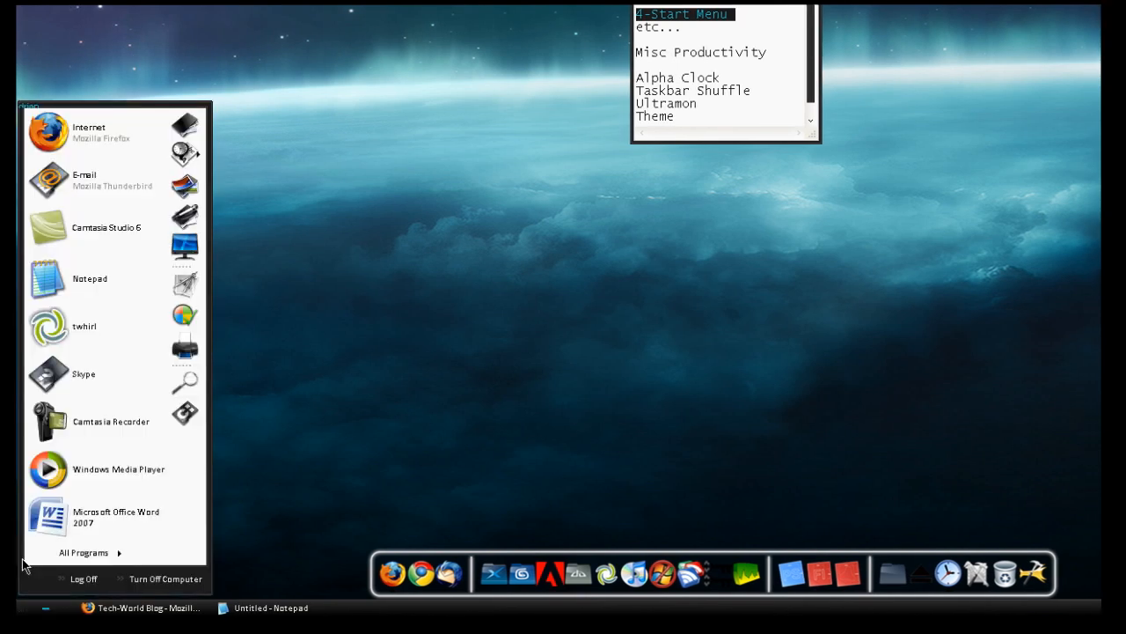
{"action": "left_click", "coordinate": [84, 552]}
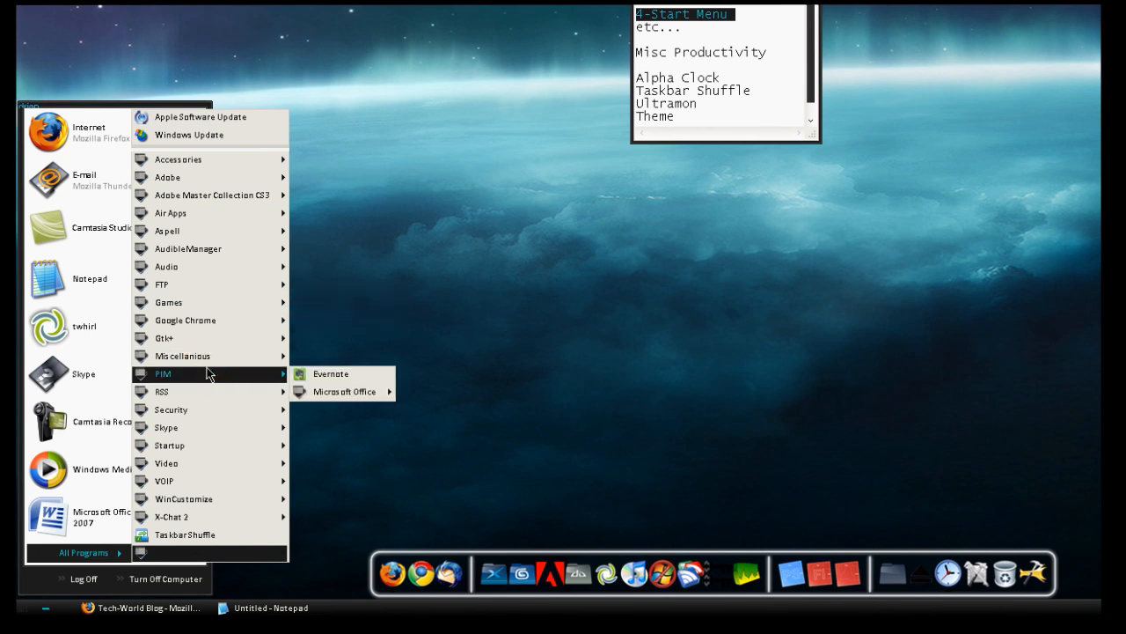
{"action": "mouse_move", "coordinate": [343, 390]}
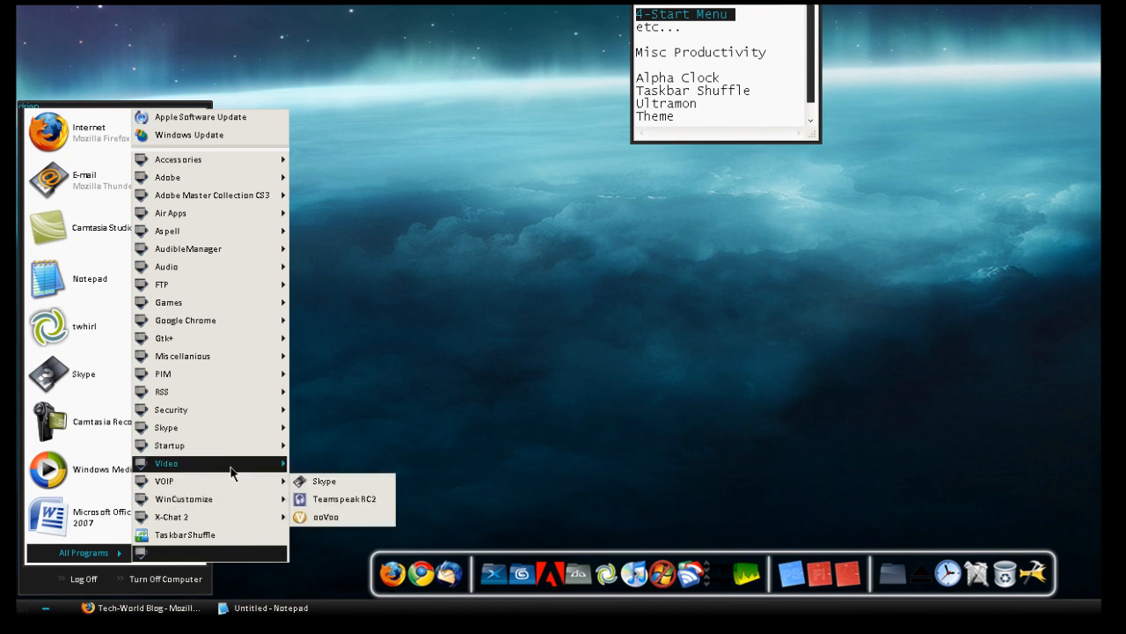
{"action": "mouse_move", "coordinate": [169, 445]}
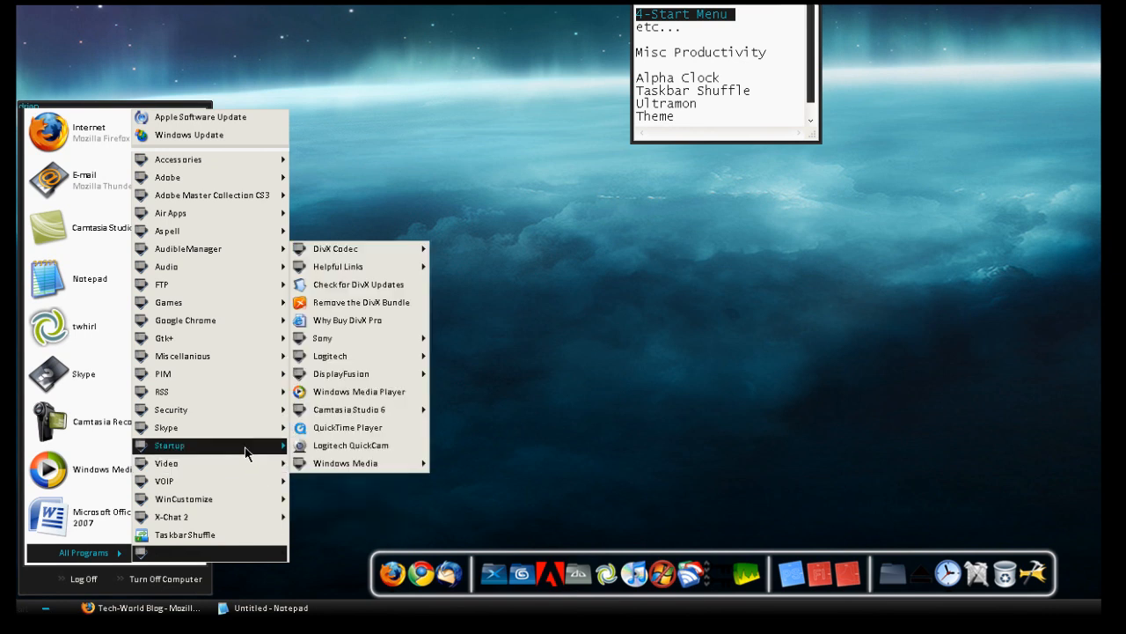
{"action": "mouse_move", "coordinate": [211, 194]}
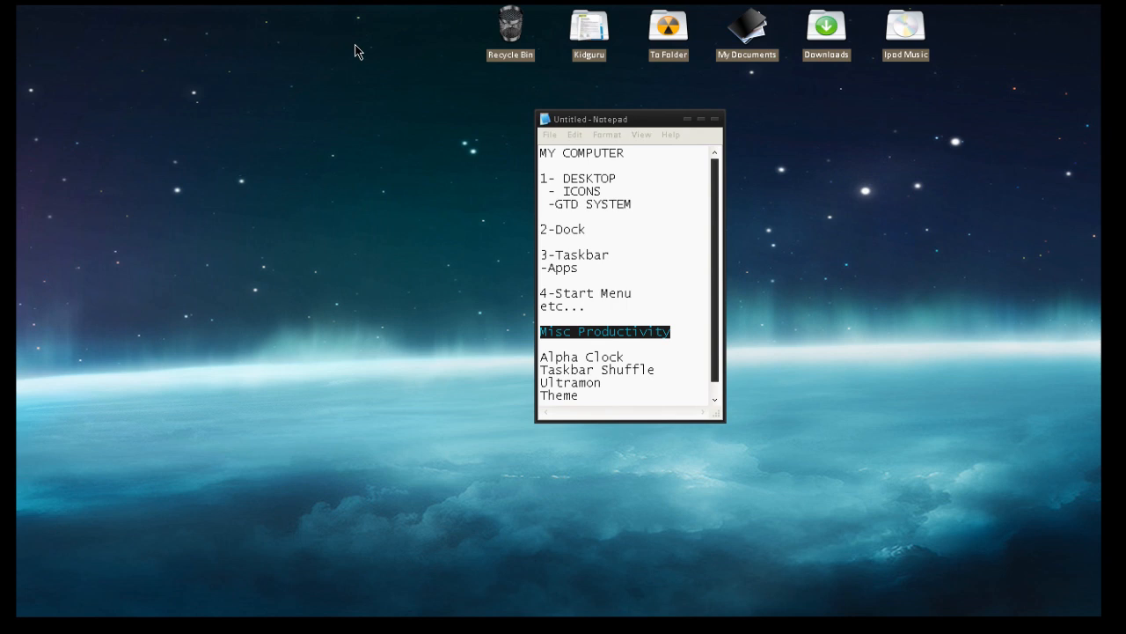
{"action": "mouse_move", "coordinate": [760, 168]}
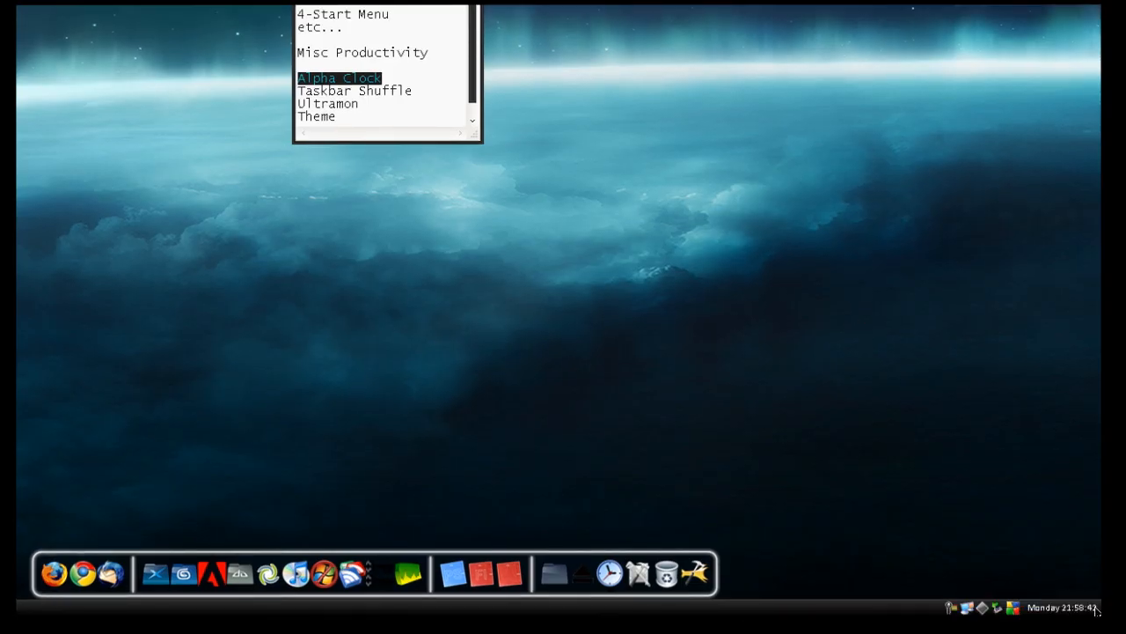
Highlight Alpha Clock in the notes as the Misc Productivity tool being covered.
{"action": "left_click", "coordinate": [338, 78]}
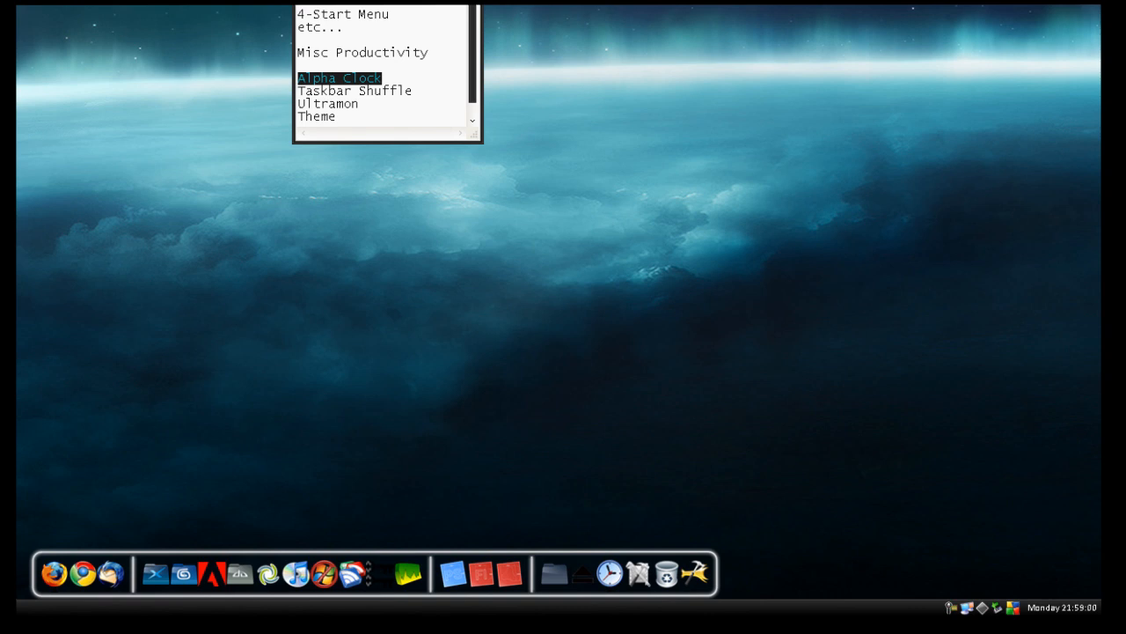
{"action": "mouse_move", "coordinate": [398, 67]}
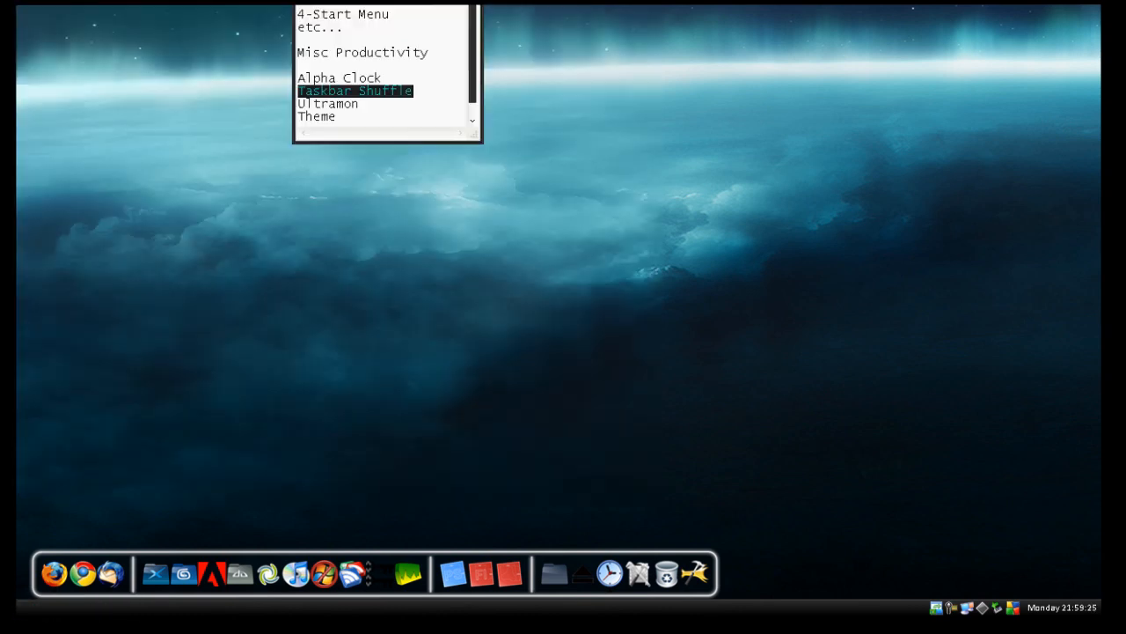
{"action": "mouse_move", "coordinate": [26, 18]}
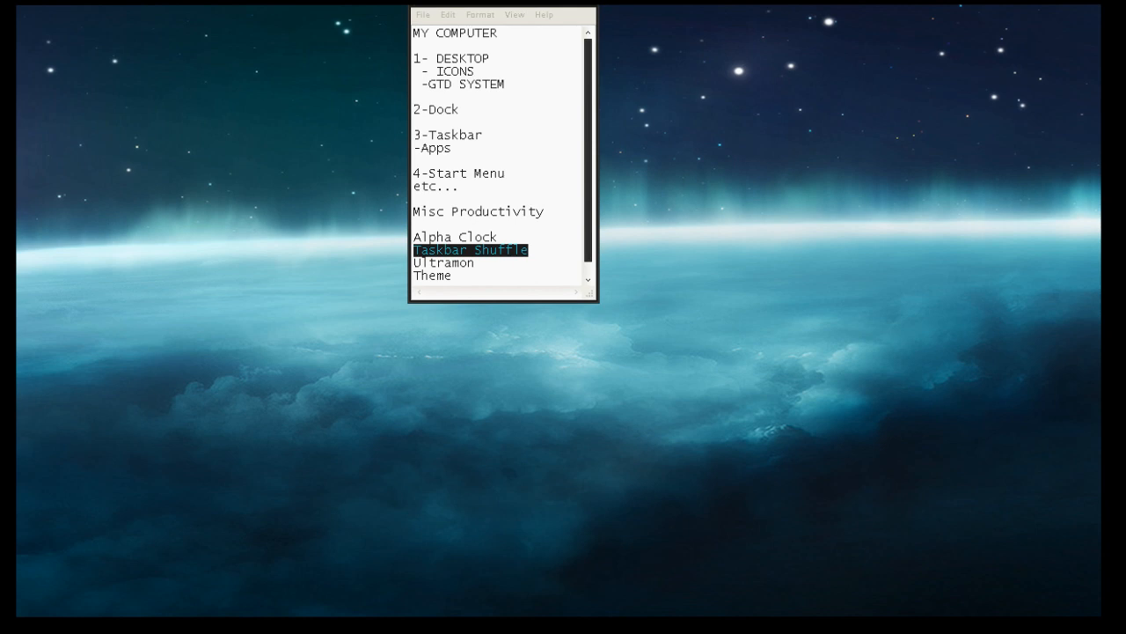
Highlight the word Ultramon in the notes and bring up My Computer's drive list.
{"action": "left_click", "coordinate": [475, 264]}
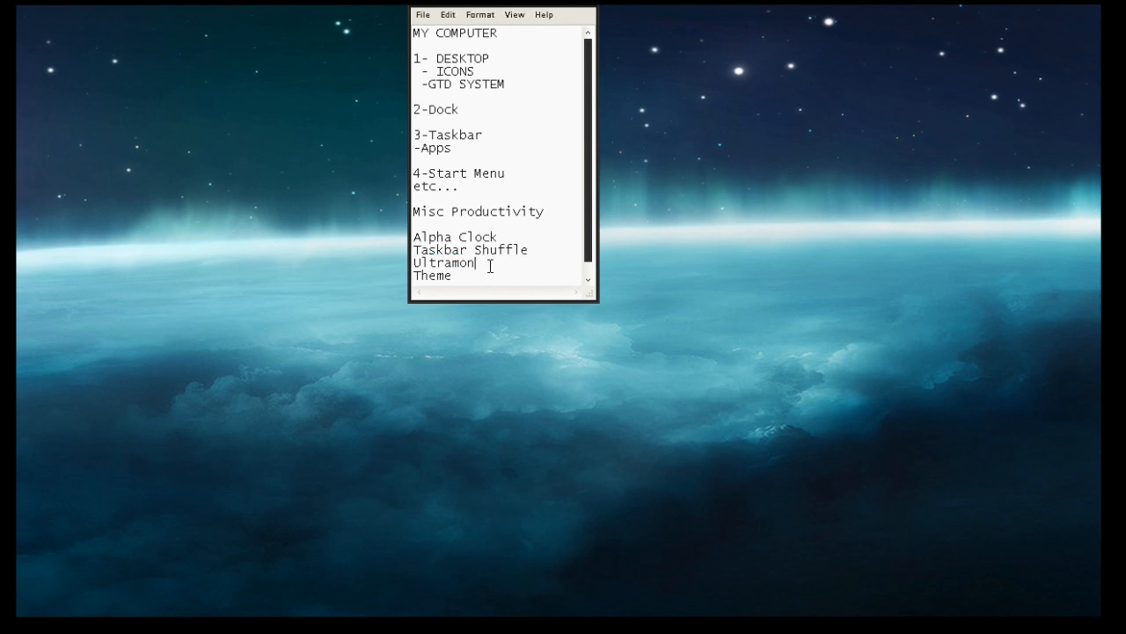
{"action": "double_click", "coordinate": [444, 262]}
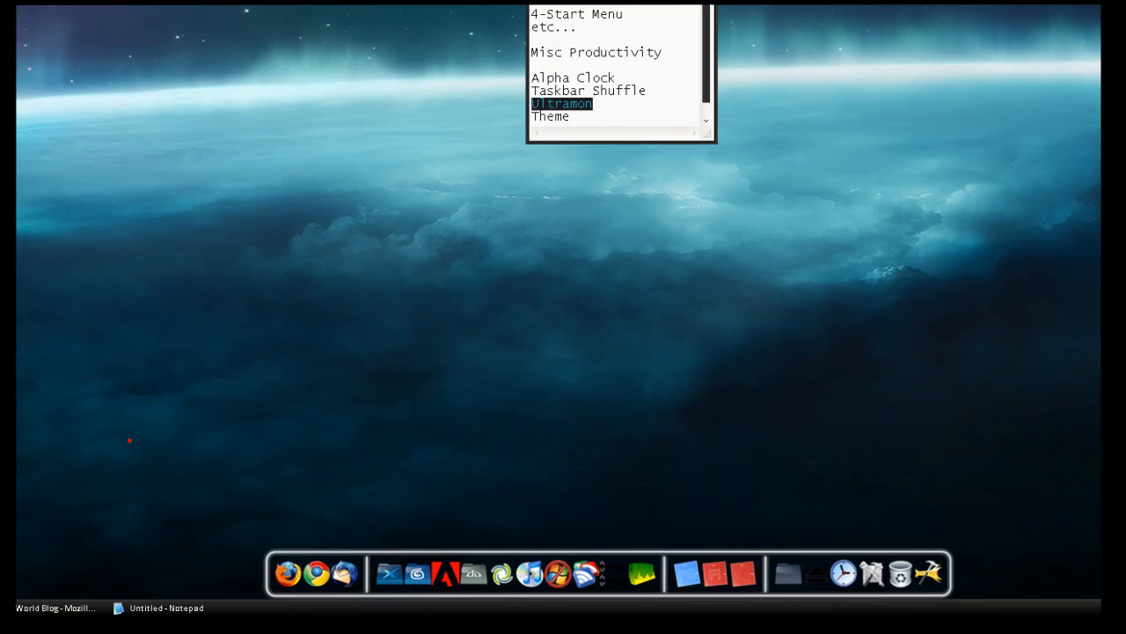
{"action": "left_click", "coordinate": [559, 102]}
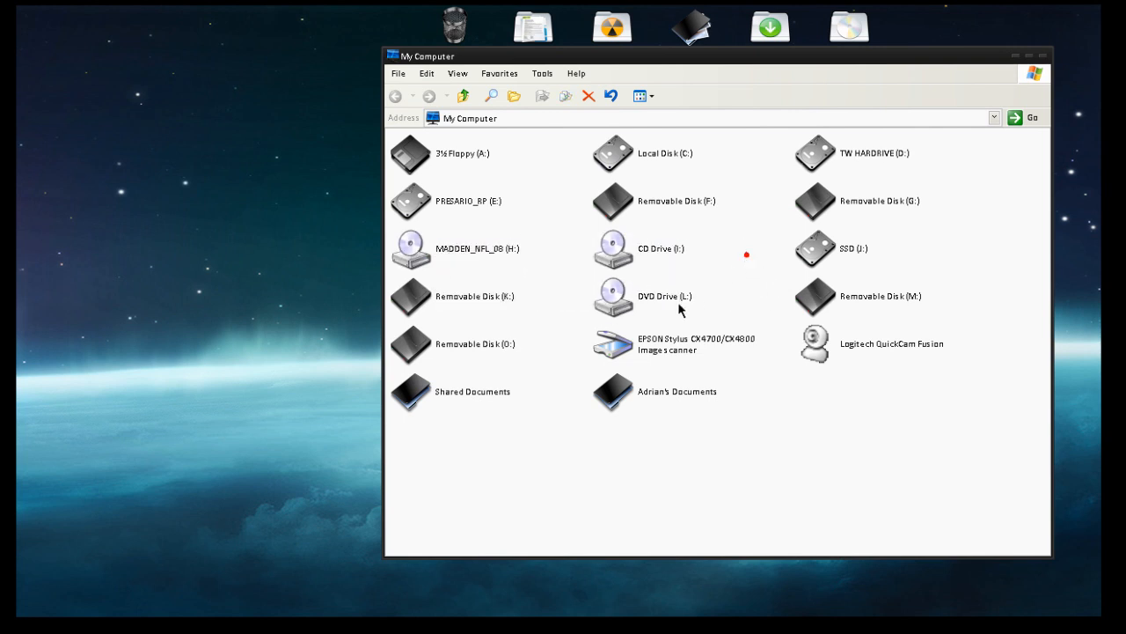
{"action": "mouse_move", "coordinate": [996, 174]}
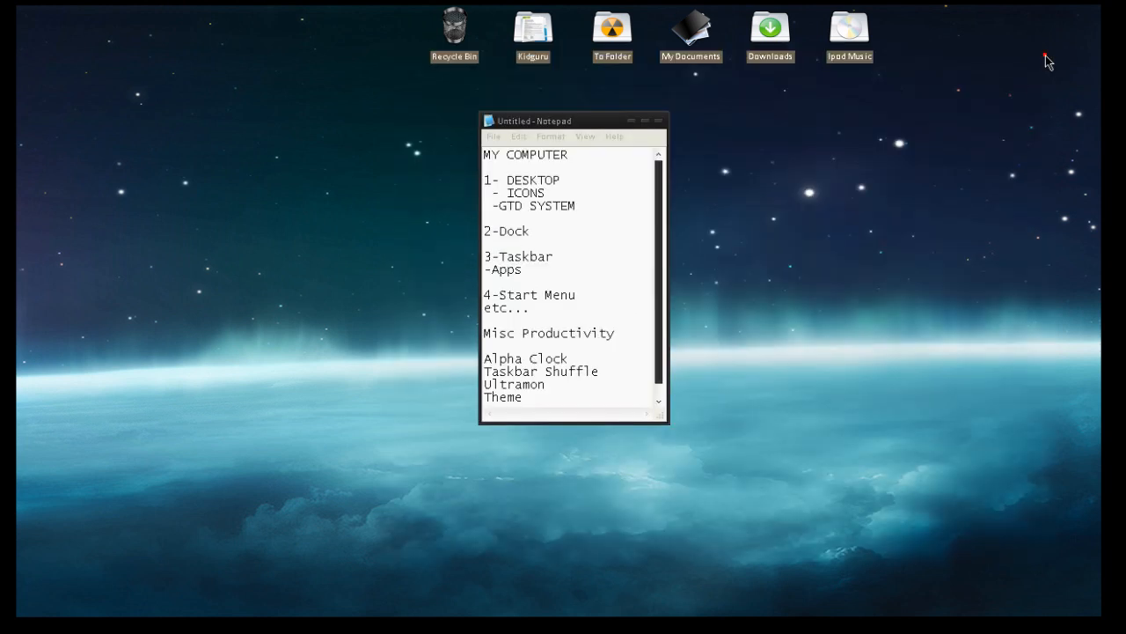
{"action": "mouse_move", "coordinate": [637, 123]}
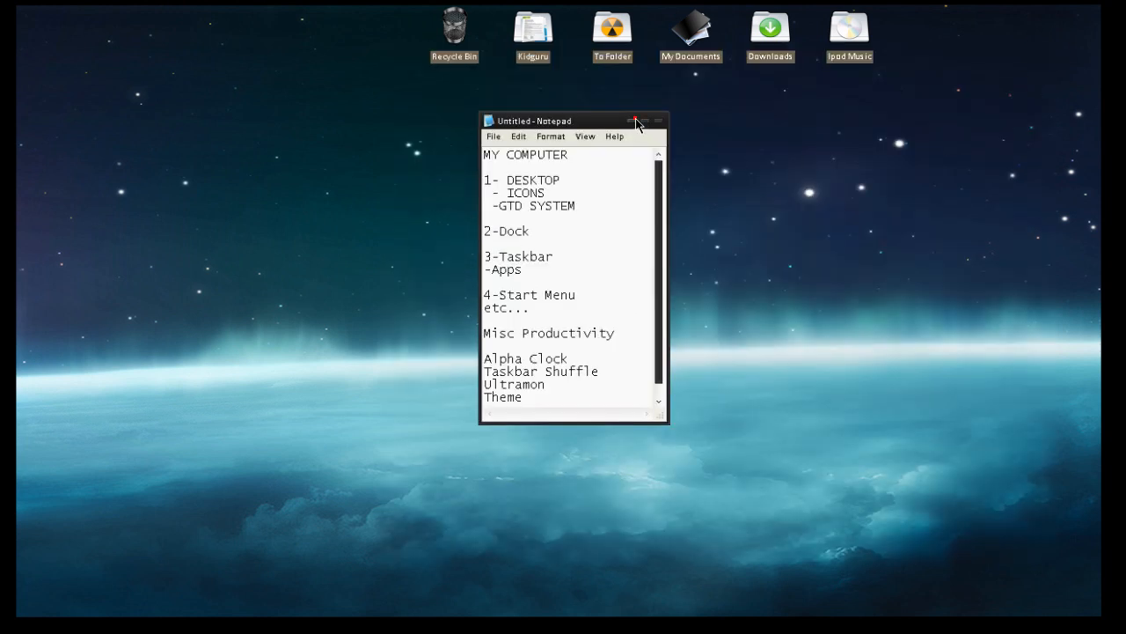
Close the Notepad notes window, leaving only the wallpaper and desktop icons.
{"action": "left_click", "coordinate": [637, 120]}
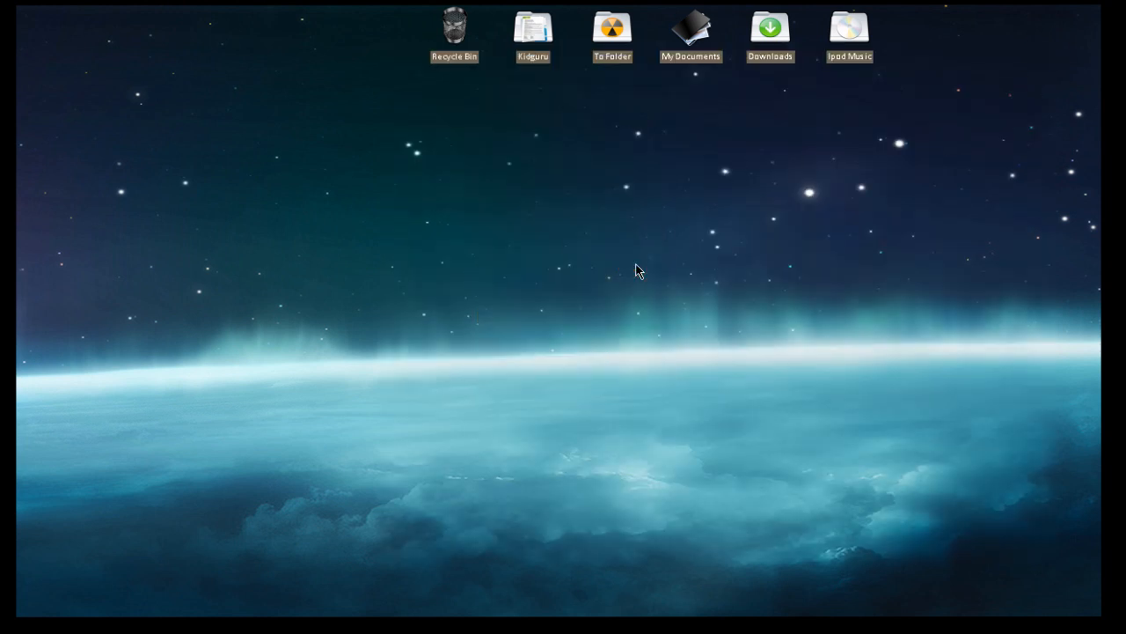